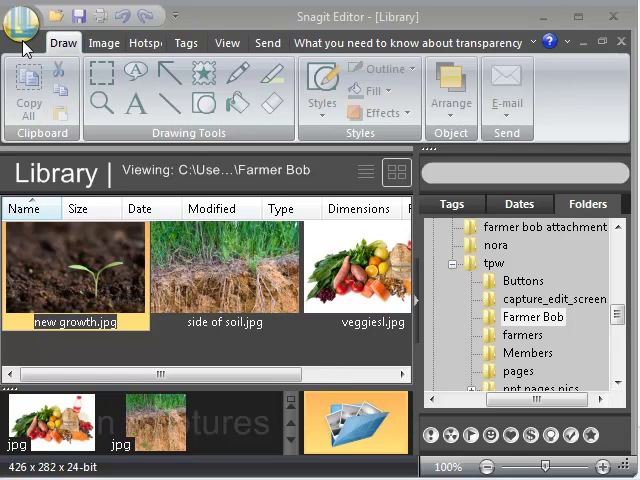
- Open new growth.jpg from the Farmer Bob photo folder for editing
left_click(20, 20)
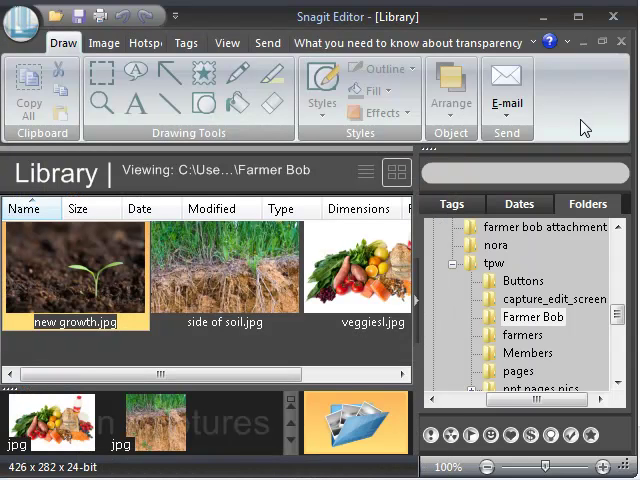
mouse_move(548, 256)
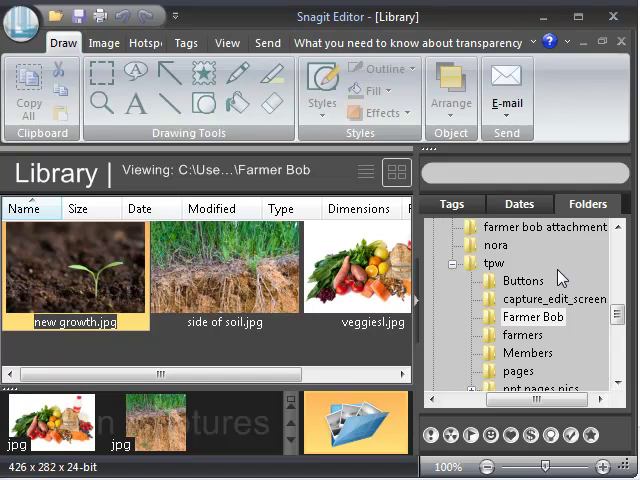
mouse_move(556, 280)
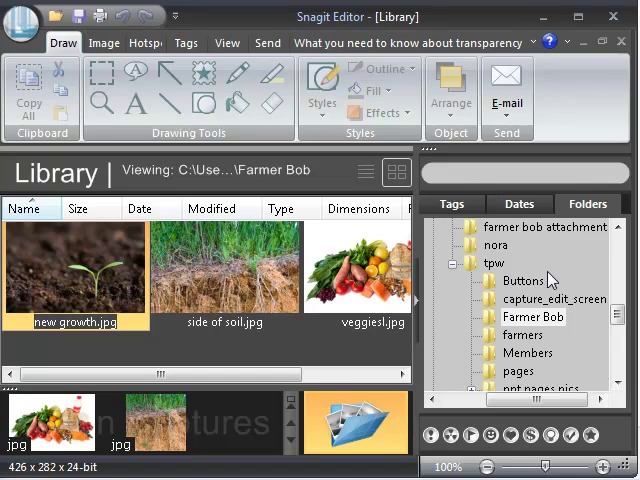
mouse_move(552, 288)
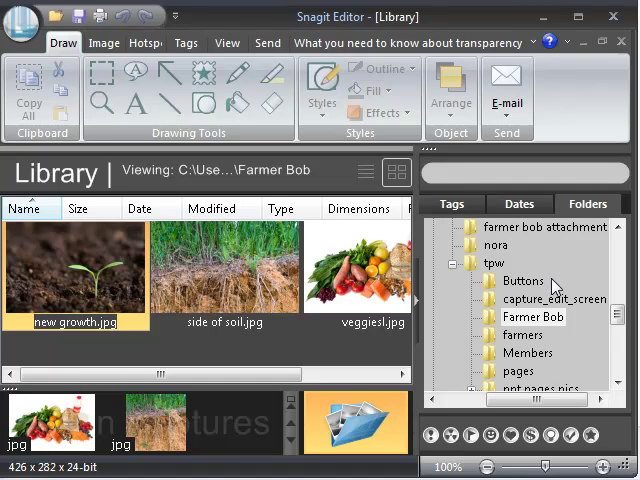
mouse_move(546, 322)
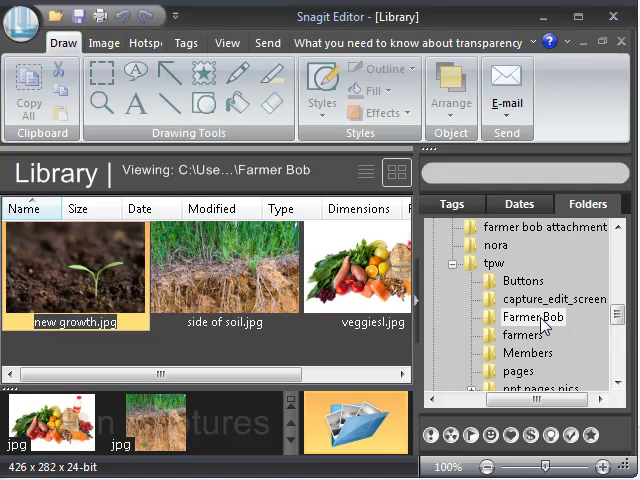
left_click(532, 316)
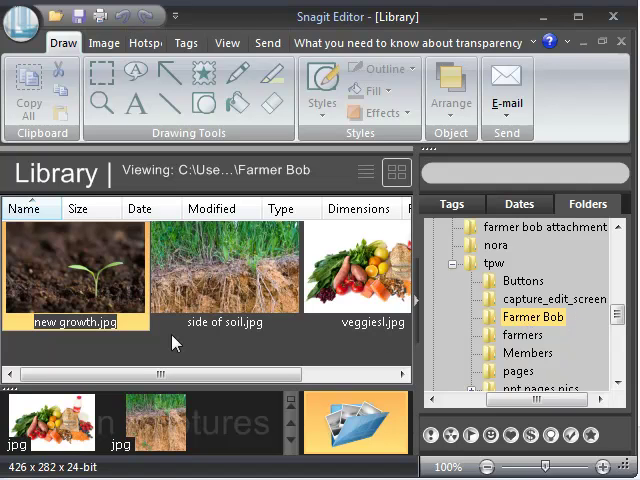
mouse_move(366, 302)
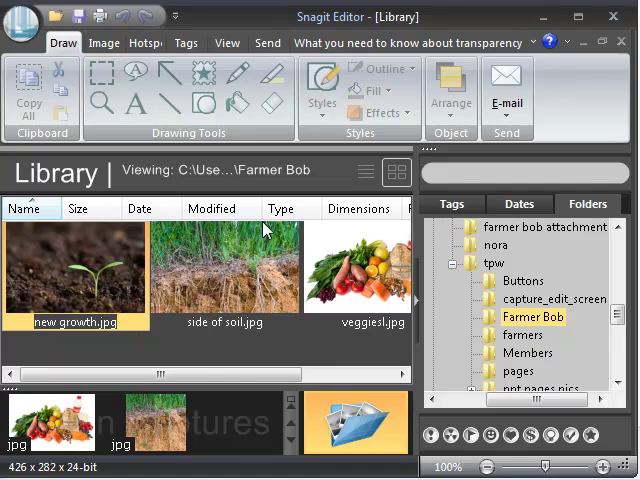
mouse_move(200, 346)
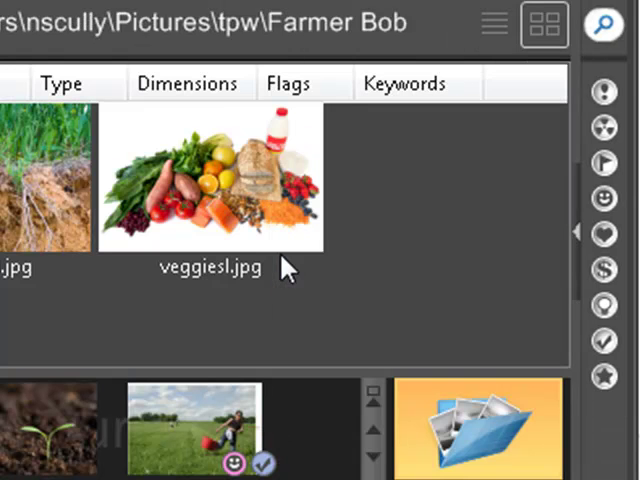
mouse_move(504, 228)
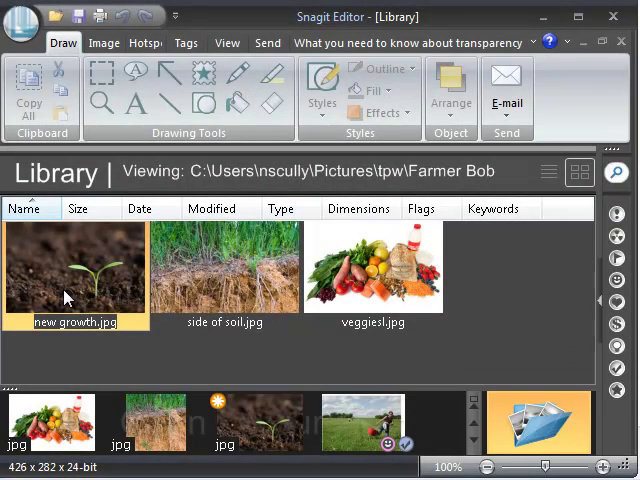
double_click(76, 270)
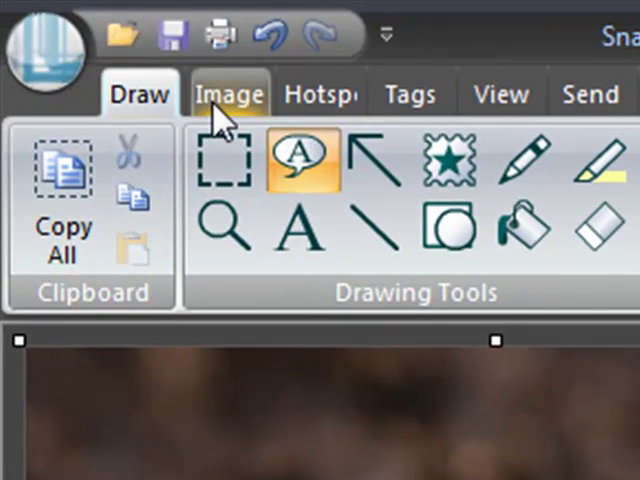
- Crop the photo to the area around the seedling
left_click(228, 92)
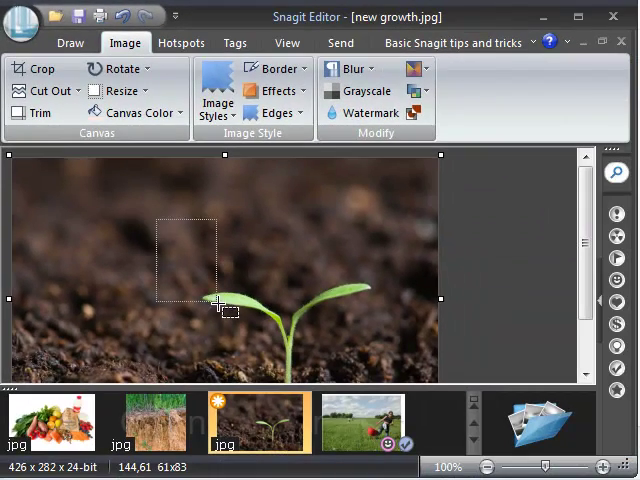
left_click_drag(216, 300, 444, 372)
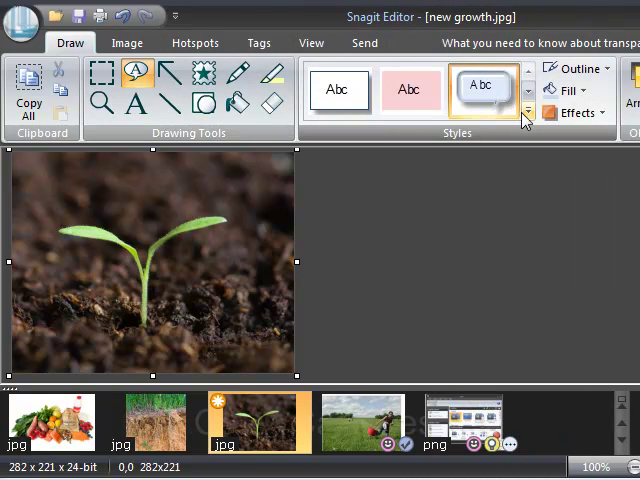
- Add a cloud callout reading 'New Growth' beside the seedling and restyle it green
left_click(528, 110)
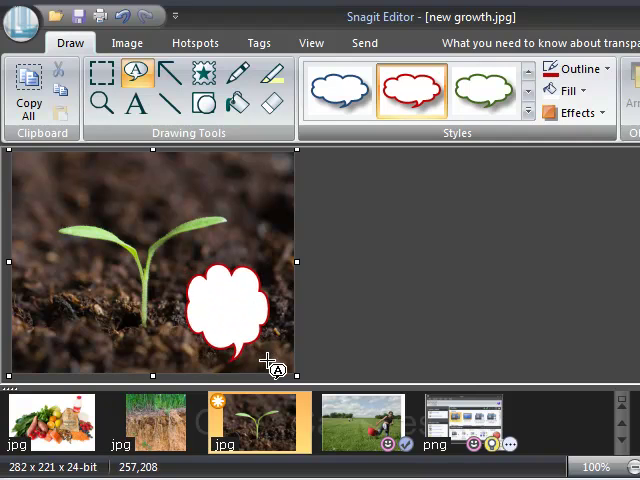
left_click(230, 310)
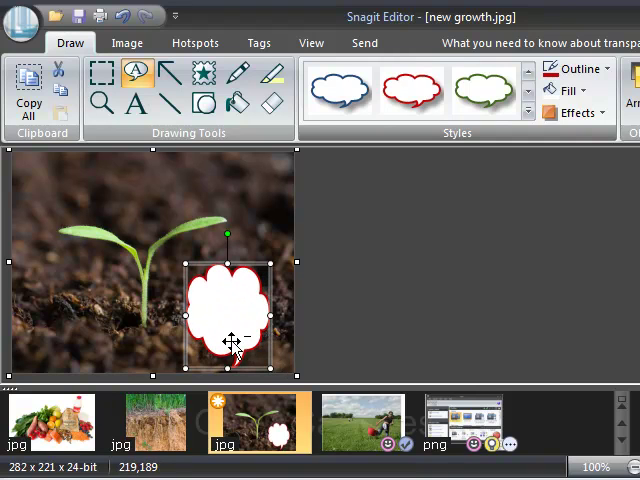
type("New Growth")
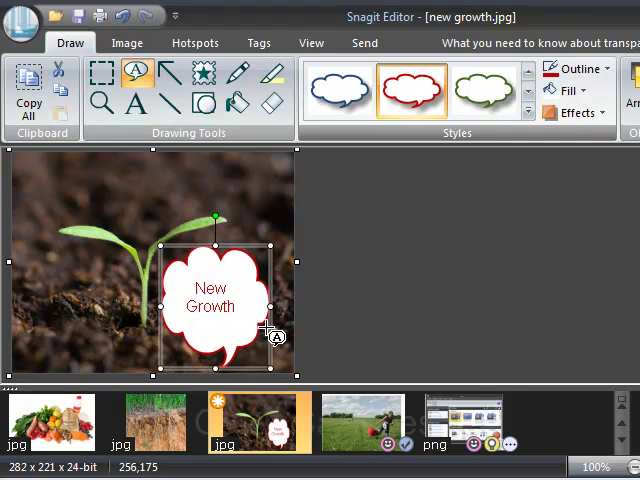
mouse_move(96, 320)
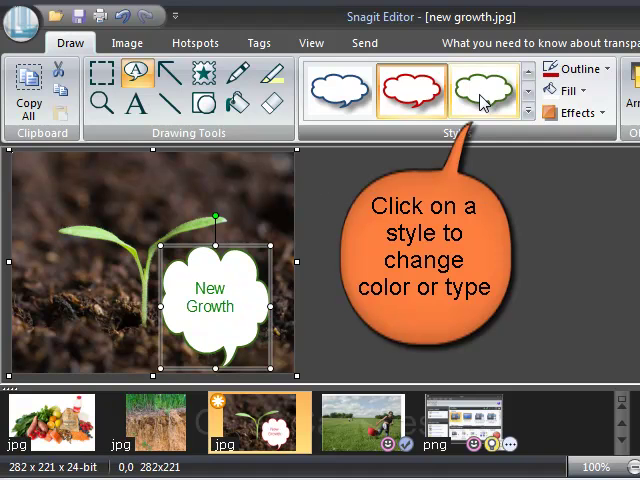
left_click(488, 90)
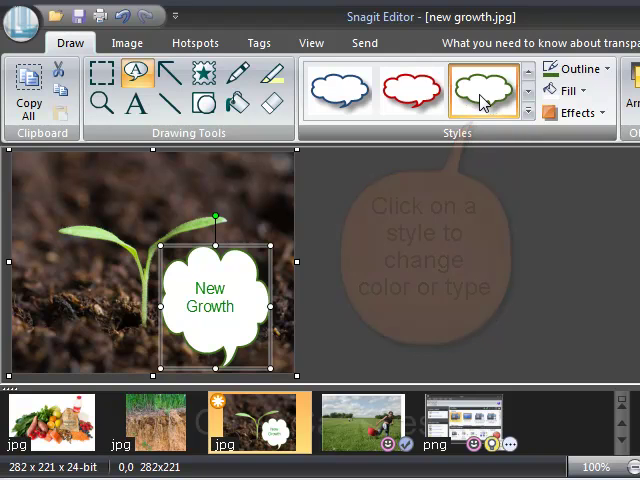
left_click(484, 90)
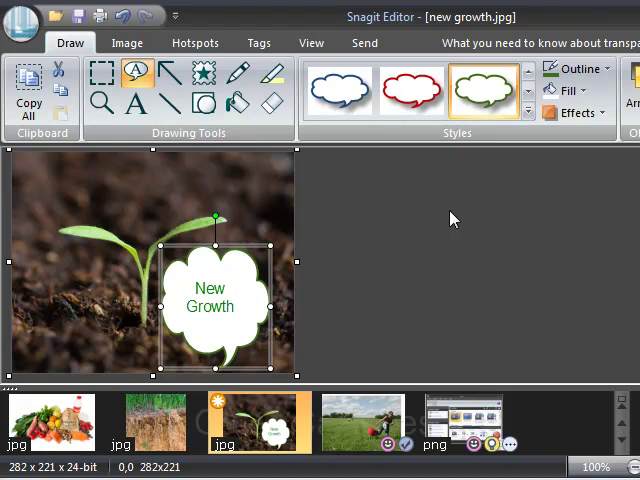
mouse_move(448, 230)
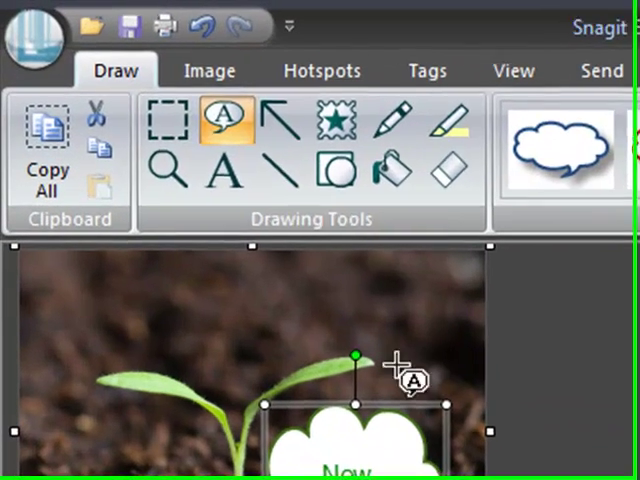
- Resize the canvas to 282 by 421 pixels with top placement, adding space below the photo
left_click(210, 70)
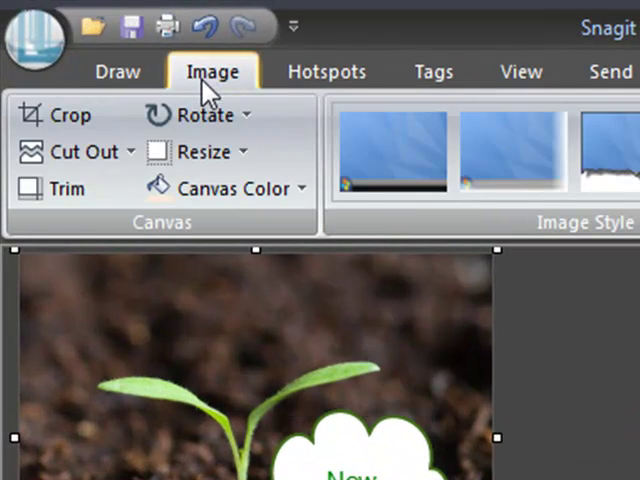
left_click(210, 152)
type("421")
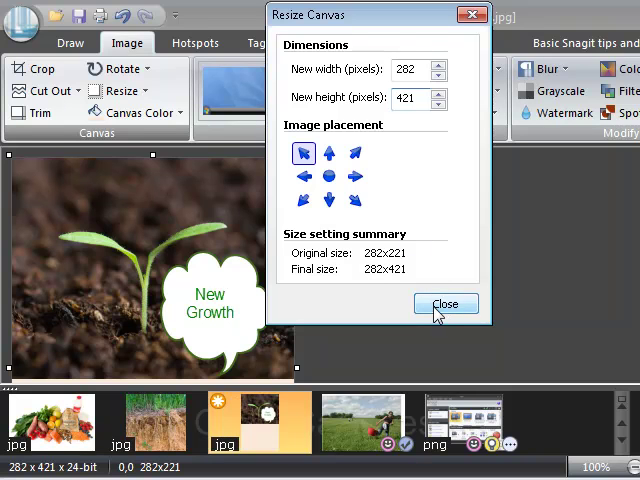
left_click(446, 304)
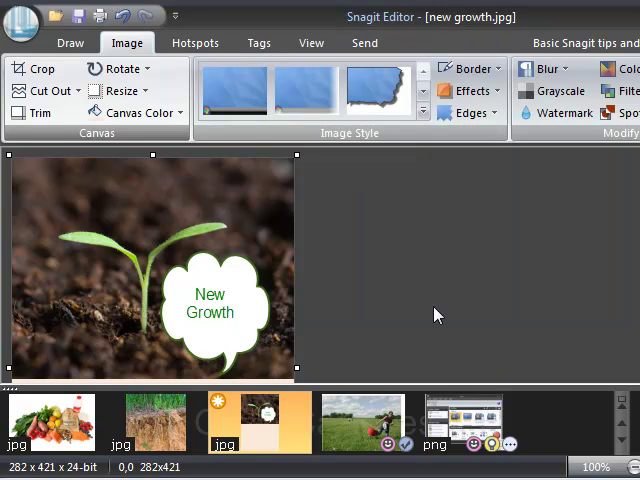
mouse_move(544, 236)
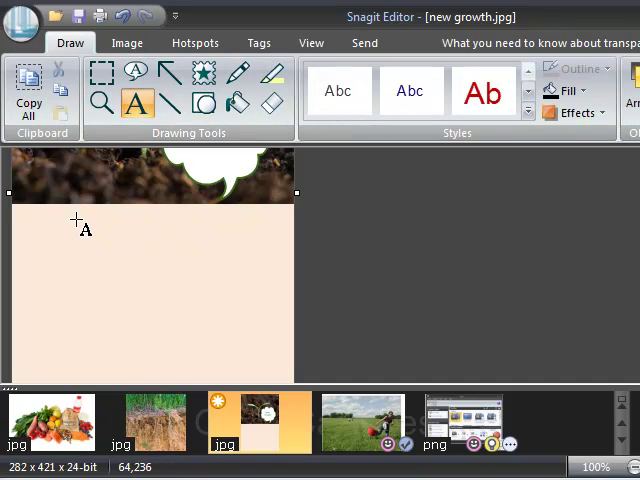
- Start a text note beginning 'I thin' in the blank area below the photo
left_click_drag(72, 232, 252, 354)
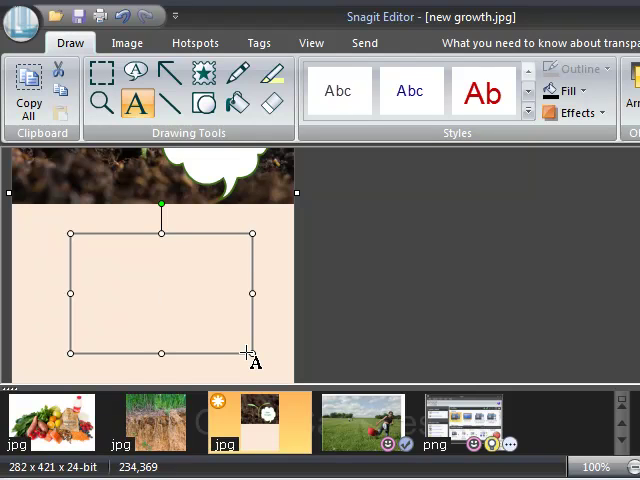
type("I thin")
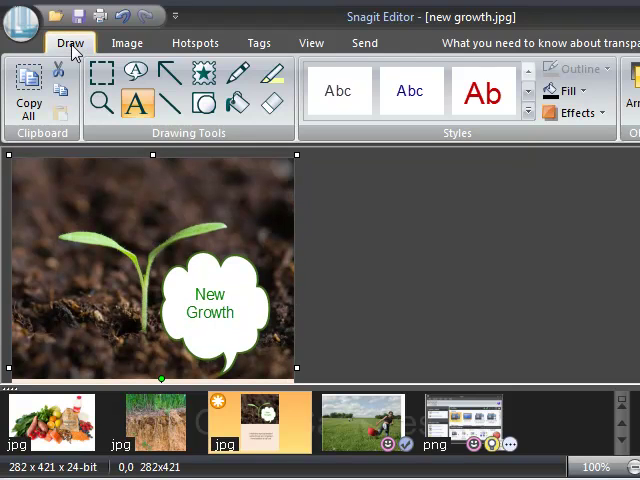
left_click(128, 42)
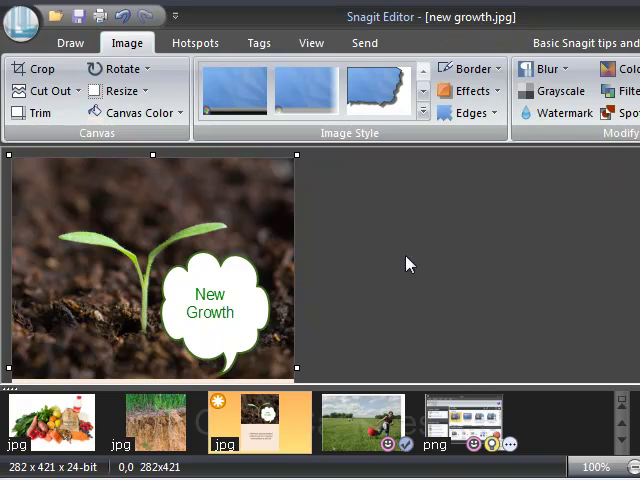
mouse_move(448, 270)
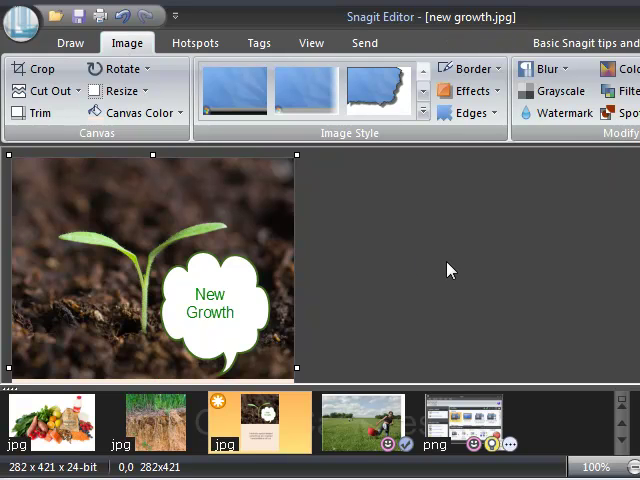